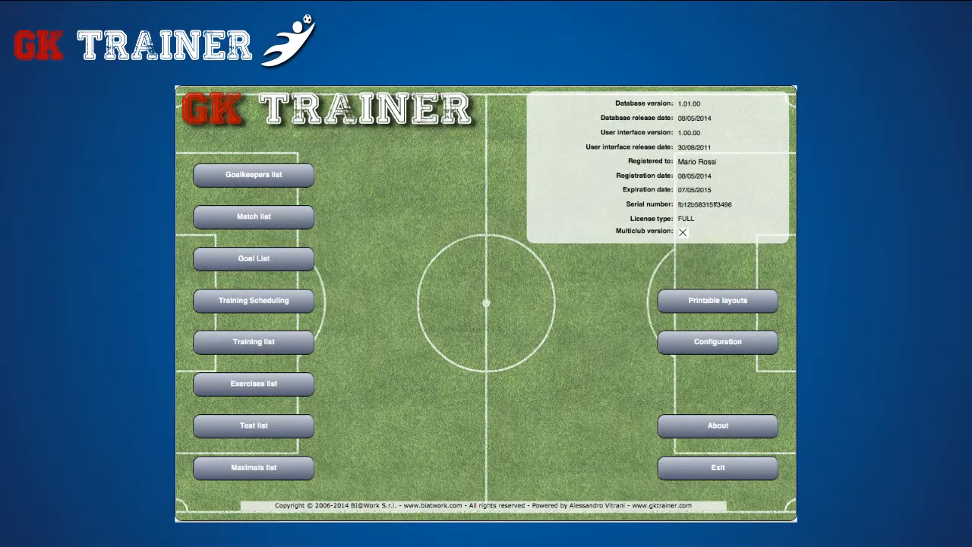
{"action": "left_click", "coordinate": [252, 173]}
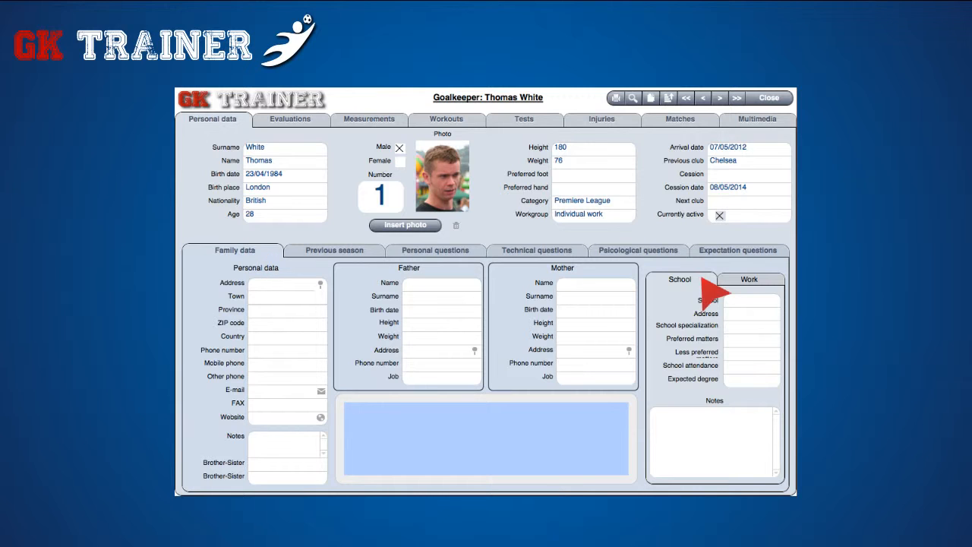
{"action": "left_click", "coordinate": [748, 280]}
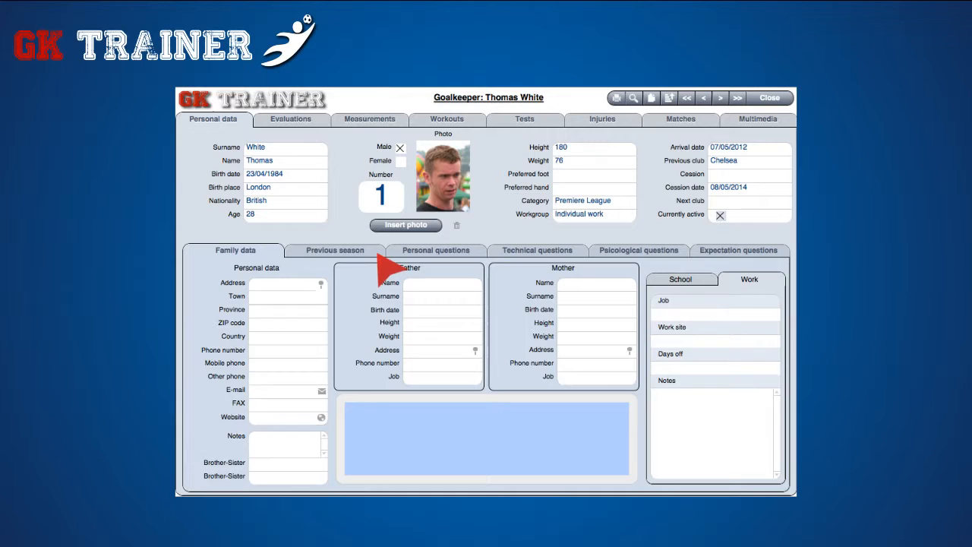
{"action": "left_click", "coordinate": [334, 249]}
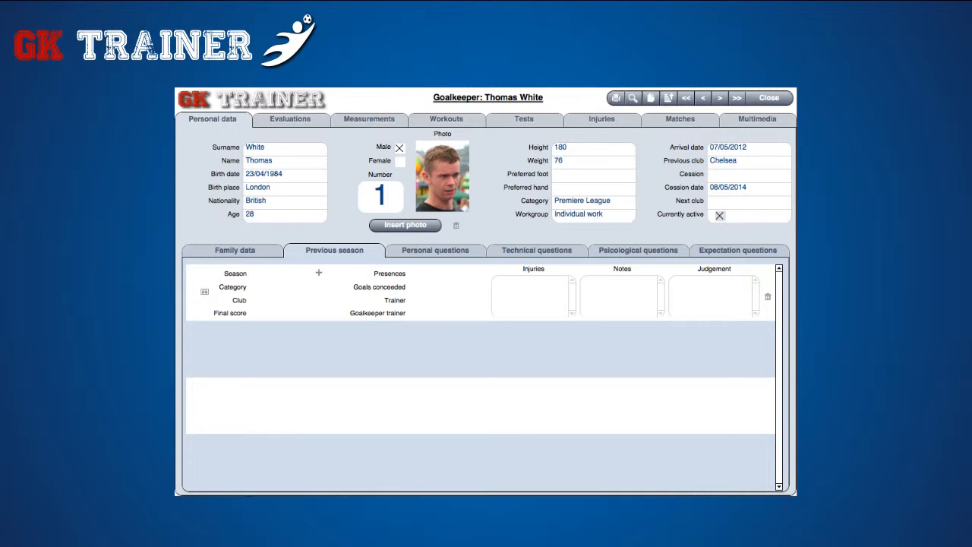
{"action": "left_click", "coordinate": [434, 249]}
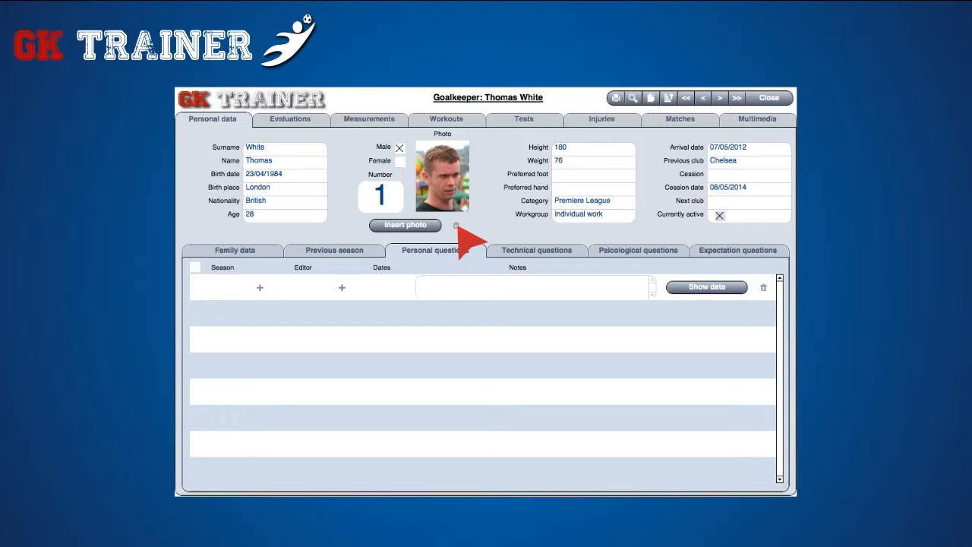
{"action": "left_click", "coordinate": [334, 249]}
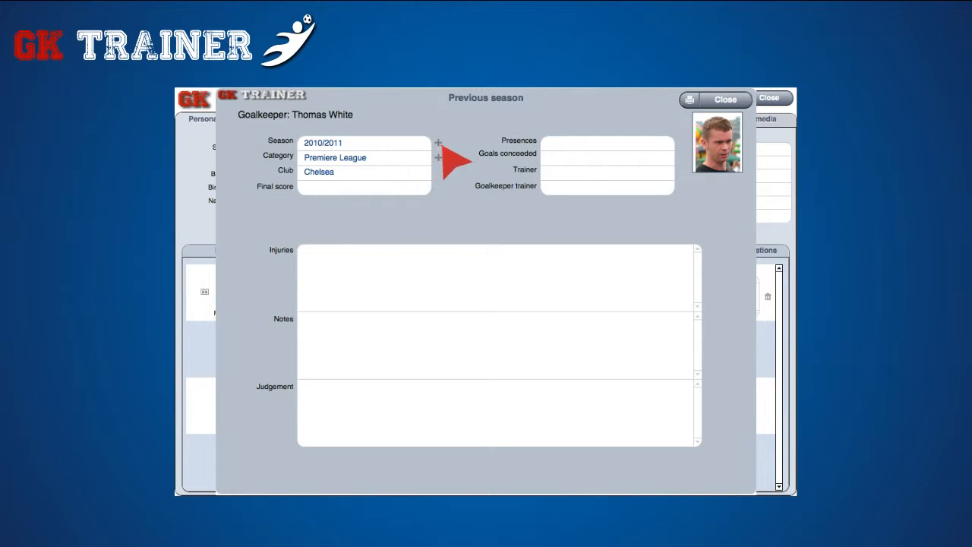
{"action": "left_click", "coordinate": [437, 143]}
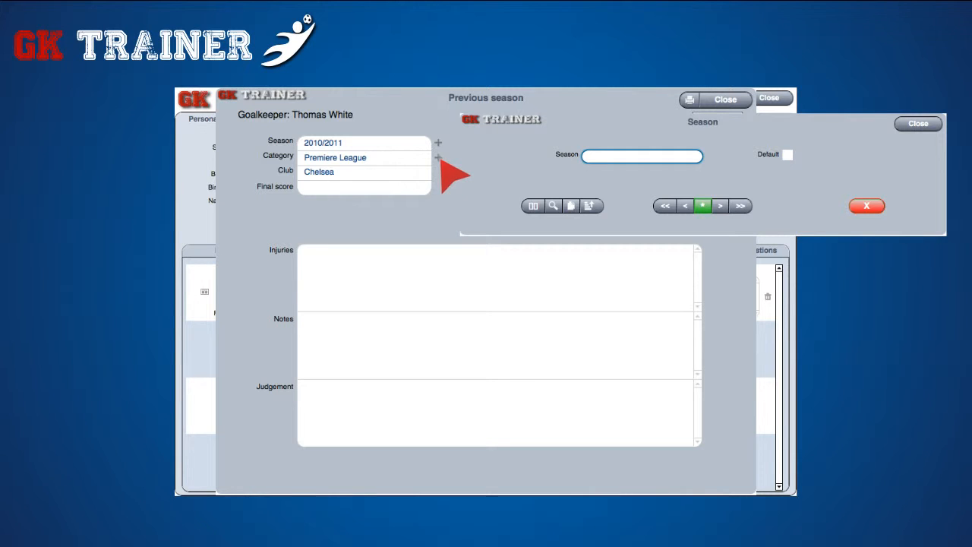
{"action": "left_click", "coordinate": [437, 156]}
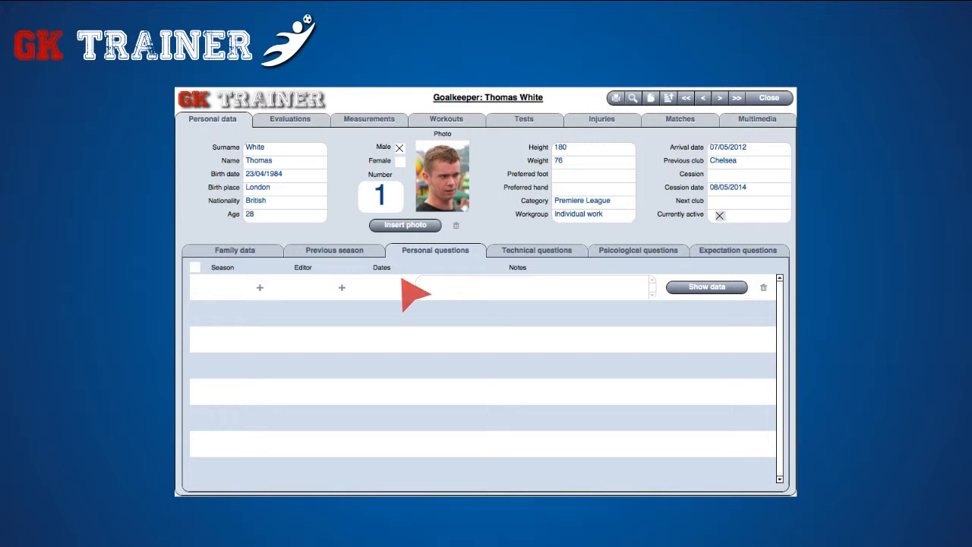
- View the personal questions entry dated 27/08/2014, then close it
{"action": "left_click", "coordinate": [705, 286]}
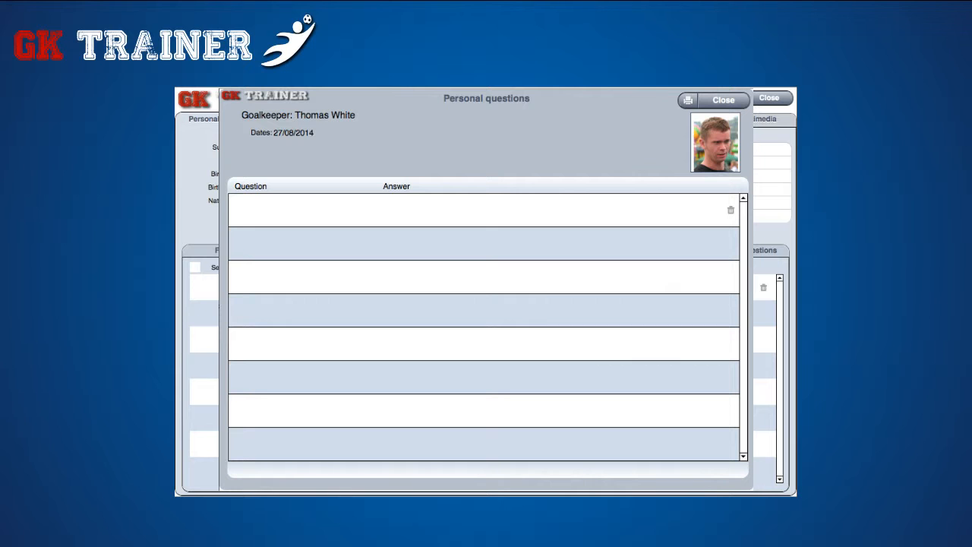
{"action": "left_click", "coordinate": [723, 101]}
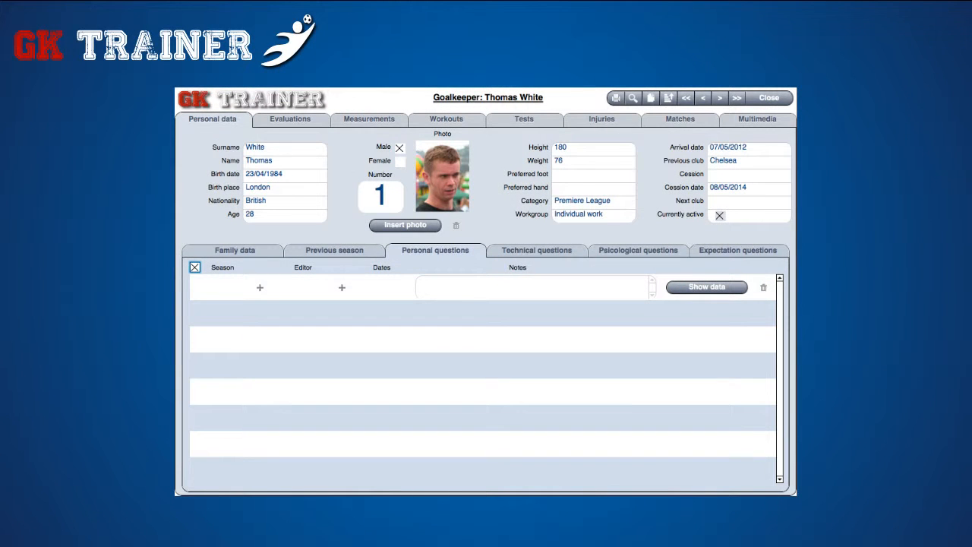
{"action": "mouse_move", "coordinate": [215, 291]}
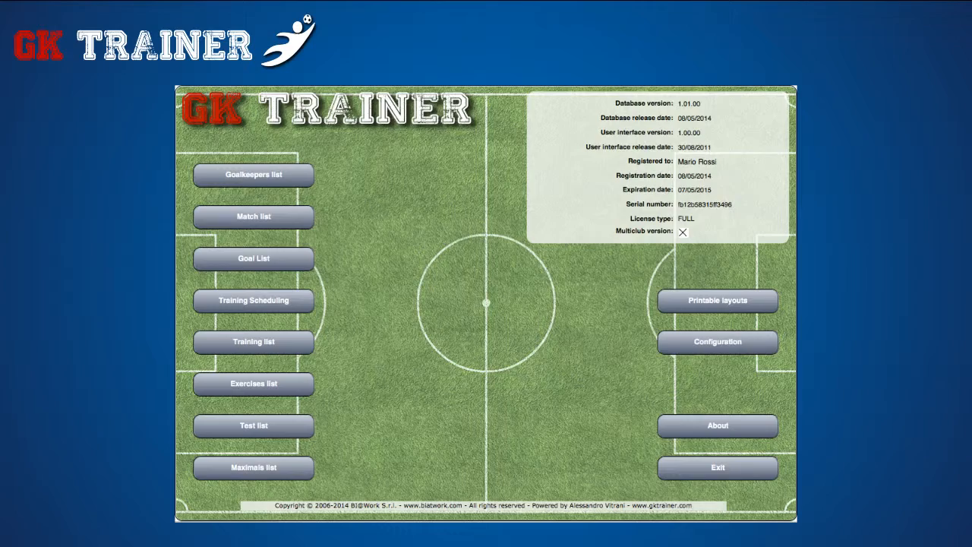
{"action": "left_click", "coordinate": [716, 340]}
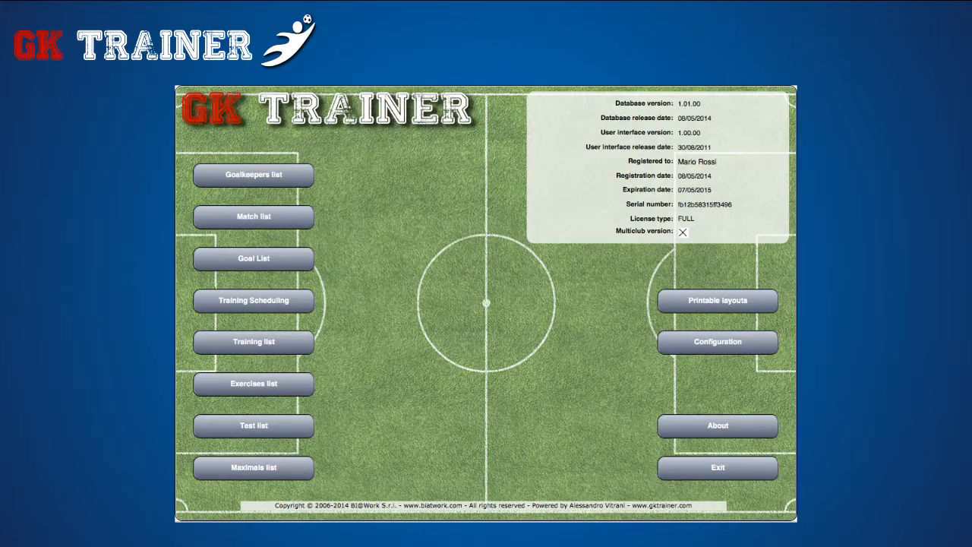
{"action": "left_click", "coordinate": [717, 341]}
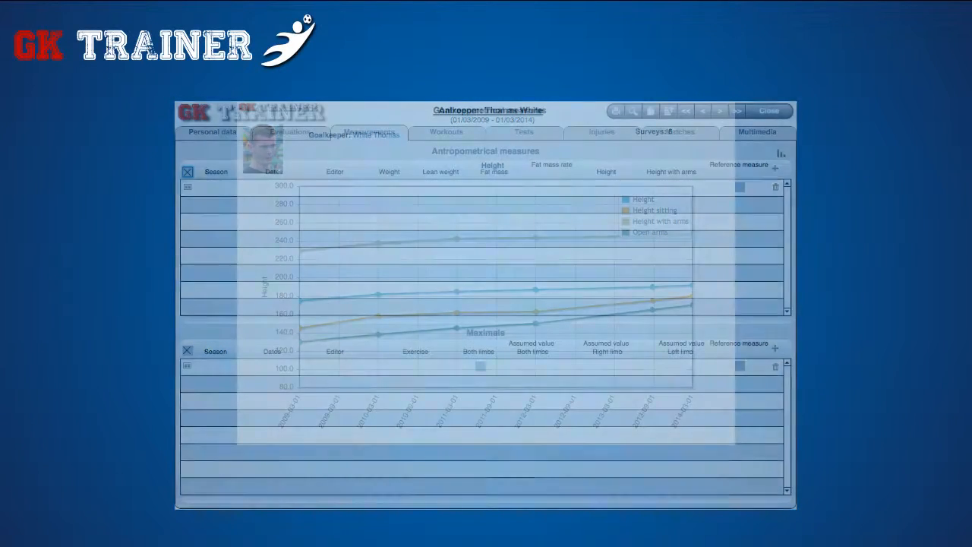
- Review the workout marks graph in Workouts, then move on to the injuries survey
{"action": "left_click", "coordinate": [446, 130]}
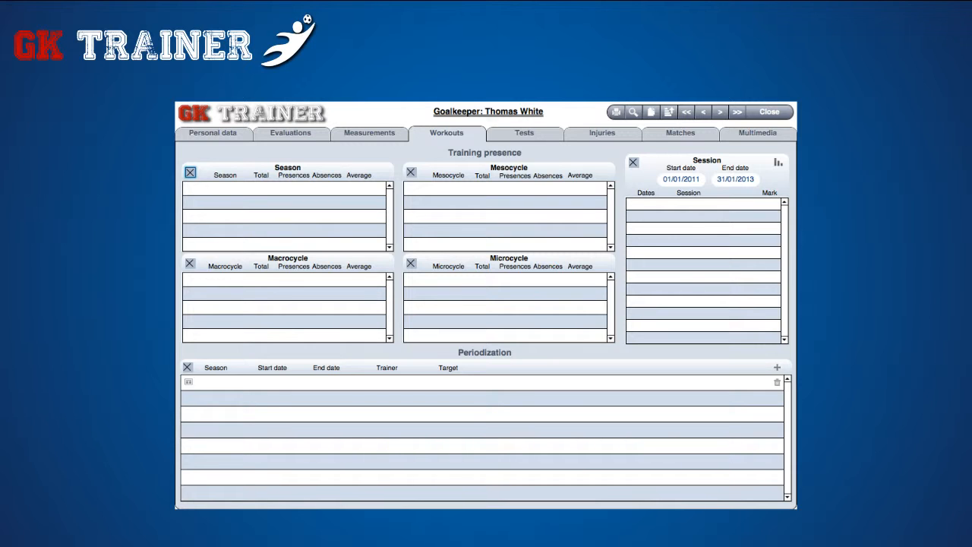
{"action": "left_click", "coordinate": [777, 161]}
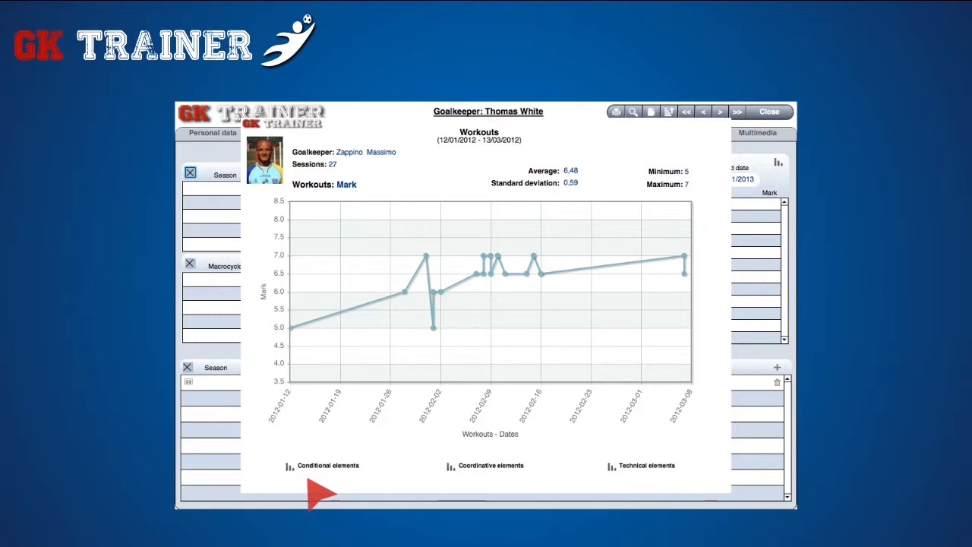
{"action": "left_click", "coordinate": [328, 464]}
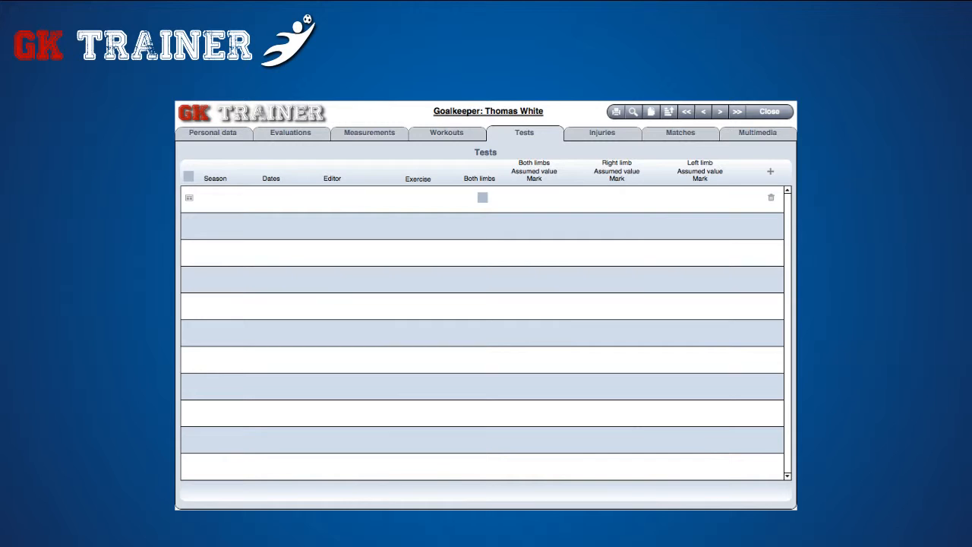
{"action": "left_click", "coordinate": [601, 130]}
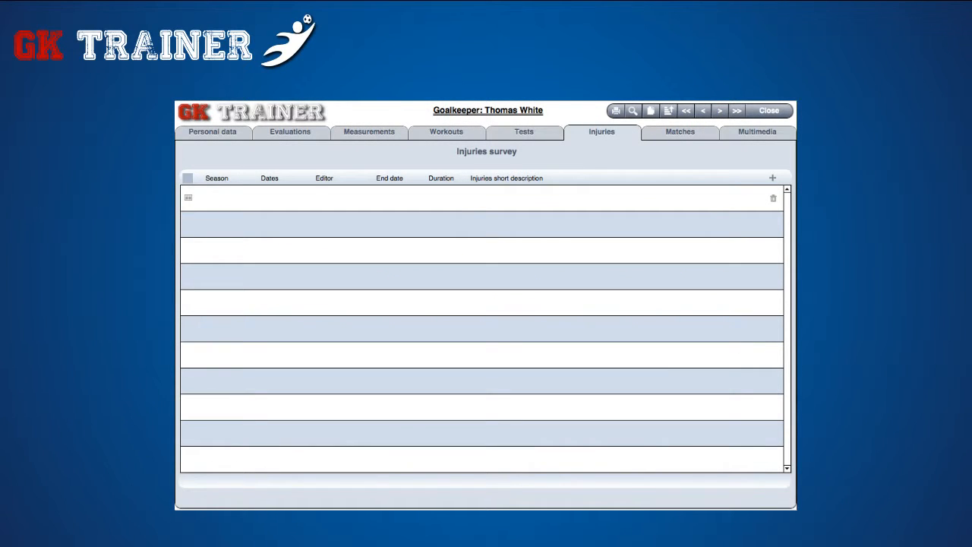
- Check an injury entry, then display the match marks graph for his 14 played matches
{"action": "left_click", "coordinate": [522, 131]}
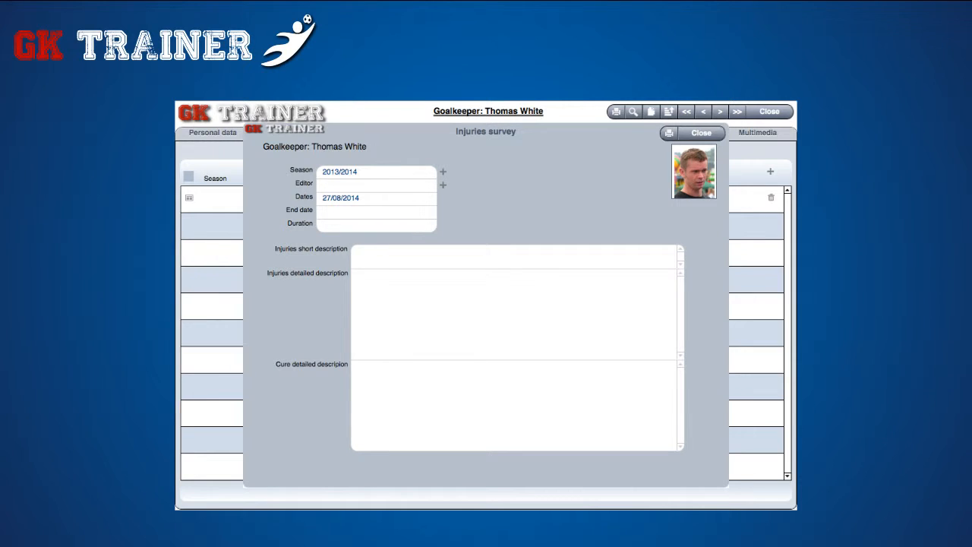
{"action": "left_click", "coordinate": [678, 132]}
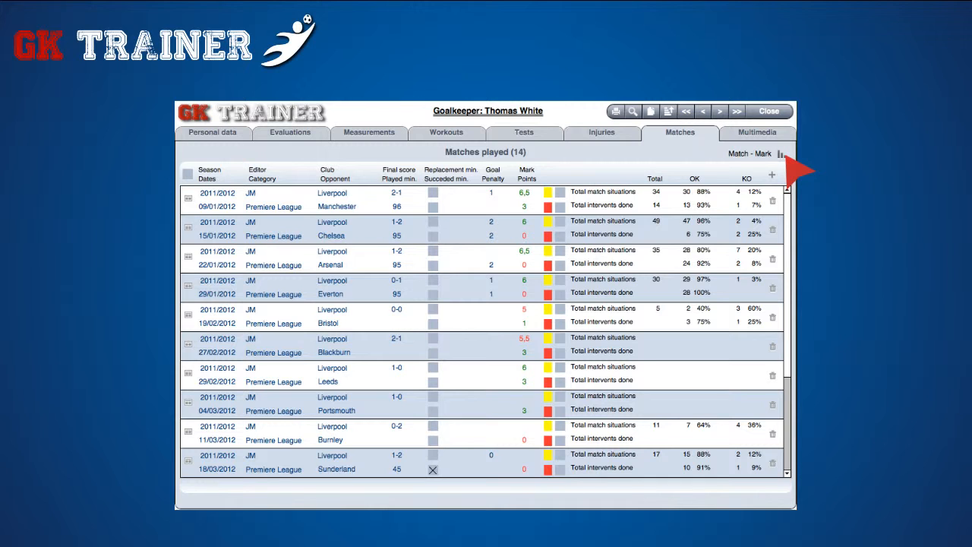
{"action": "left_click", "coordinate": [780, 153]}
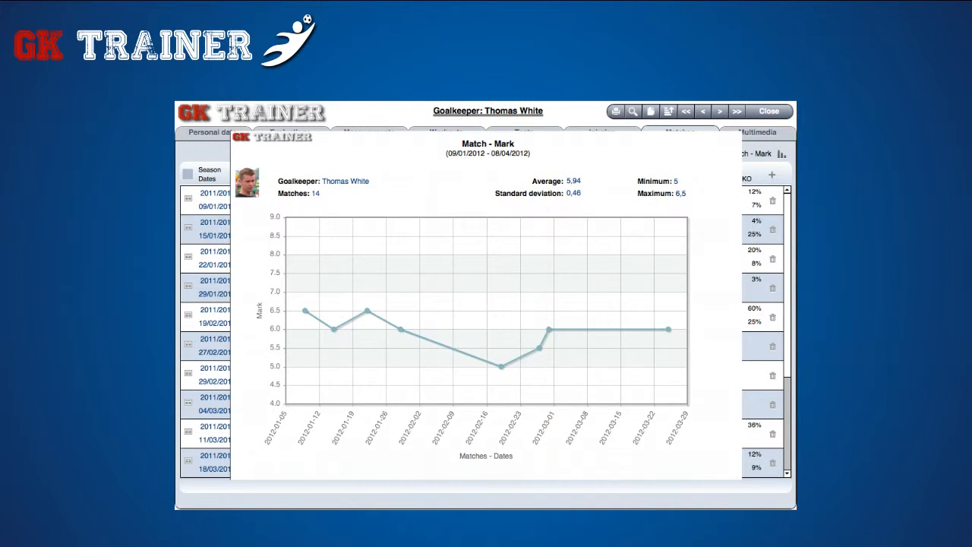